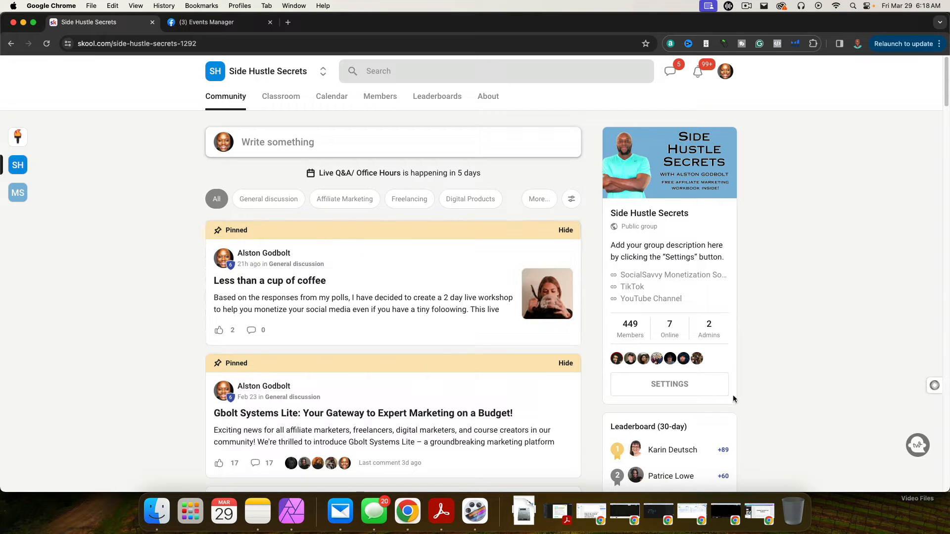
# Open the Side Hustle Secrets group settings from the group info panel
pyautogui.click(669, 383)
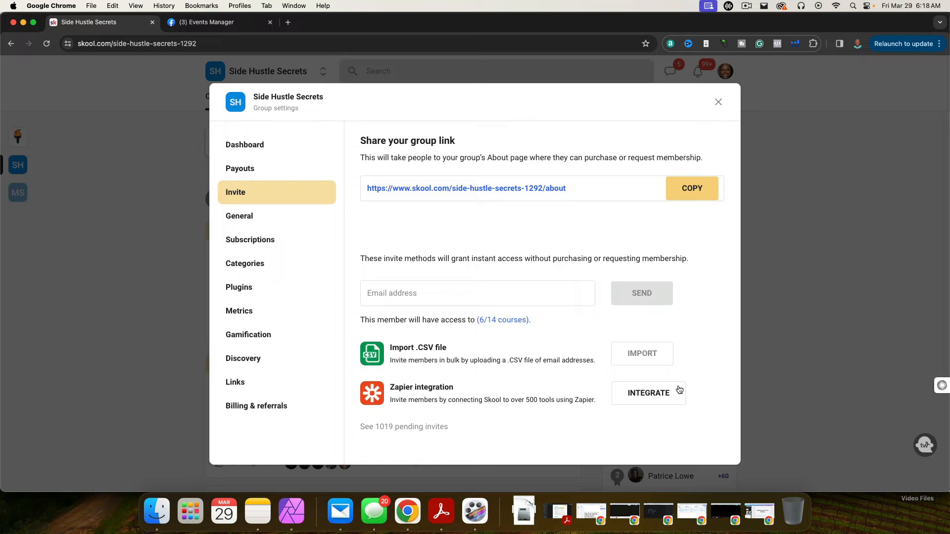
pyautogui.moveTo(255, 287)
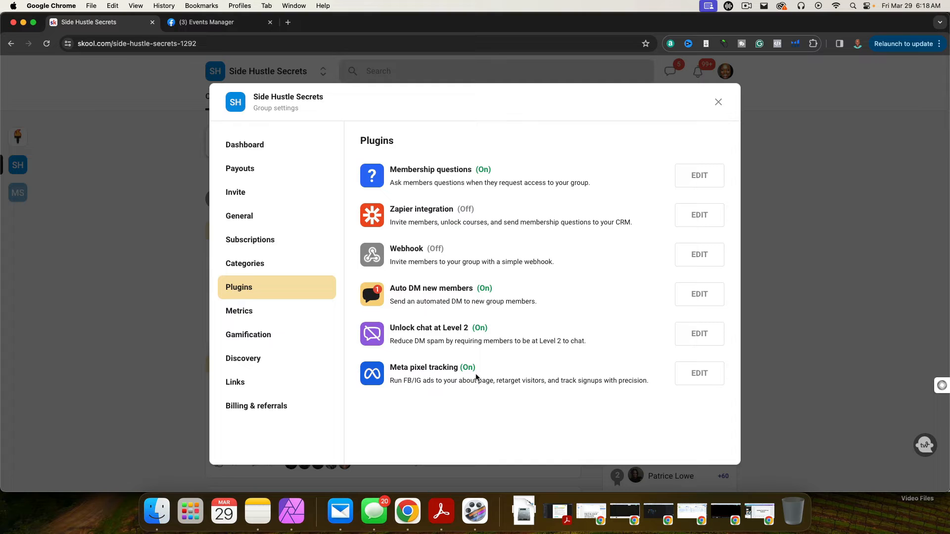
# Edit the Meta pixel tracking plugin and start the Connect Meta pixel form
pyautogui.click(699, 373)
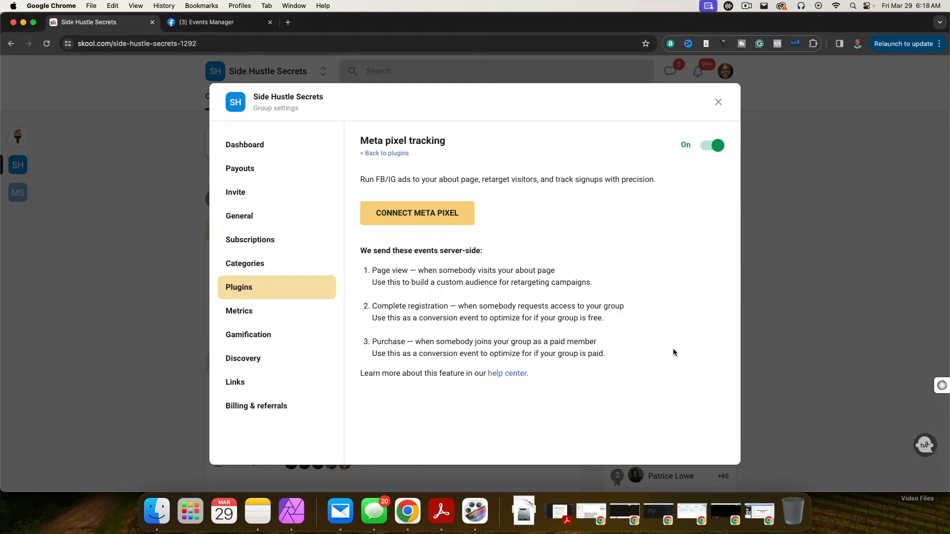
pyautogui.click(417, 212)
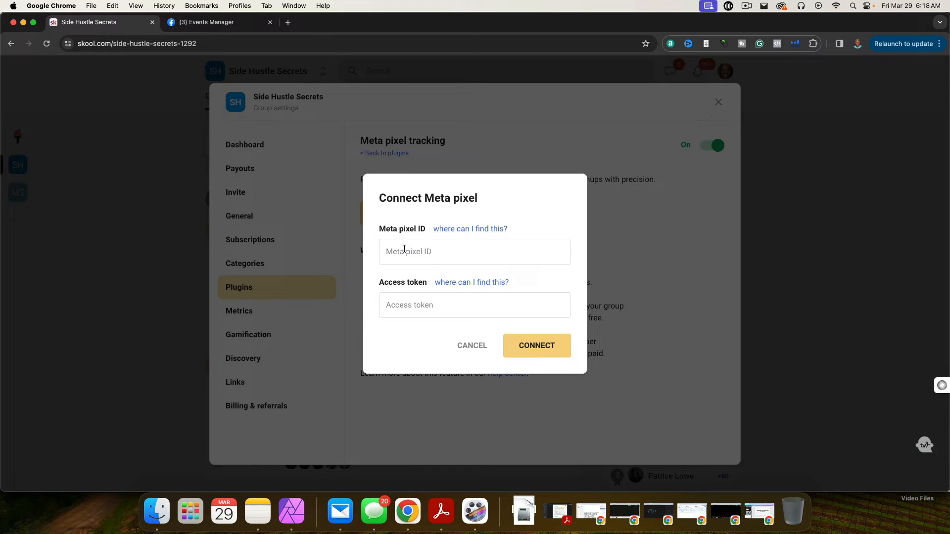
pyautogui.moveTo(419, 329)
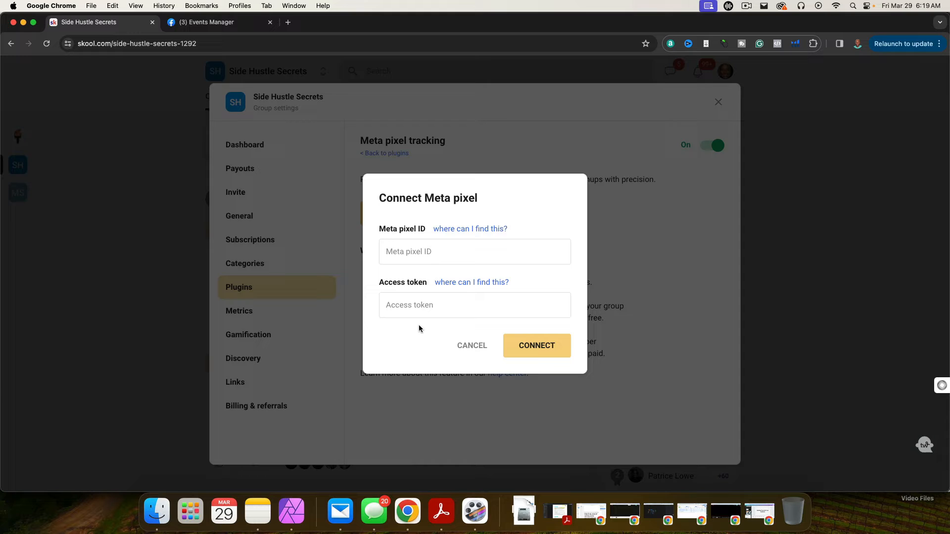
pyautogui.moveTo(375, 64)
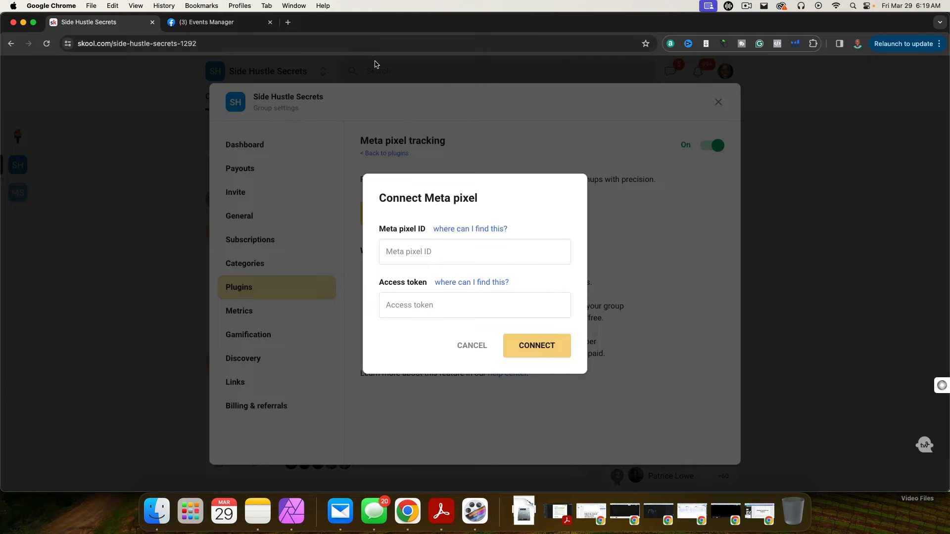
pyautogui.click(218, 22)
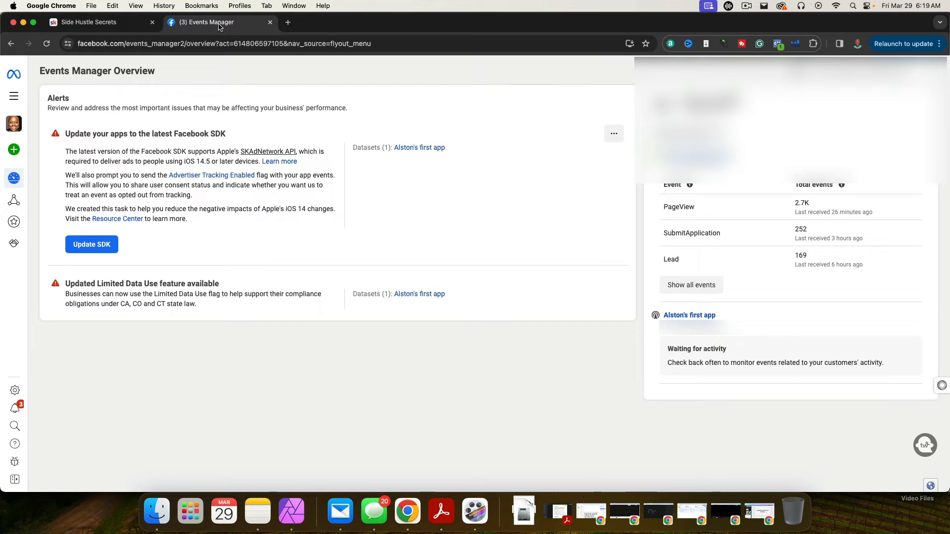
pyautogui.moveTo(483, 405)
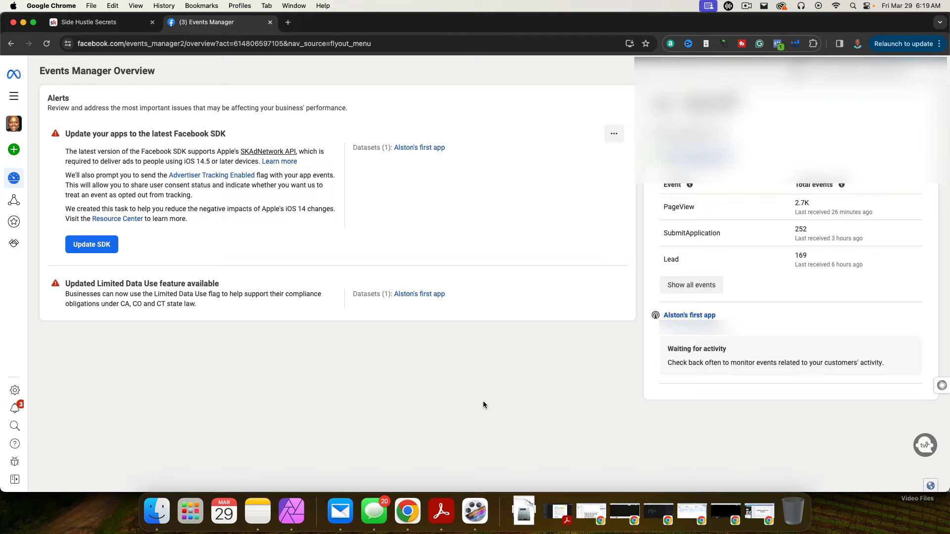
pyautogui.moveTo(747, 161)
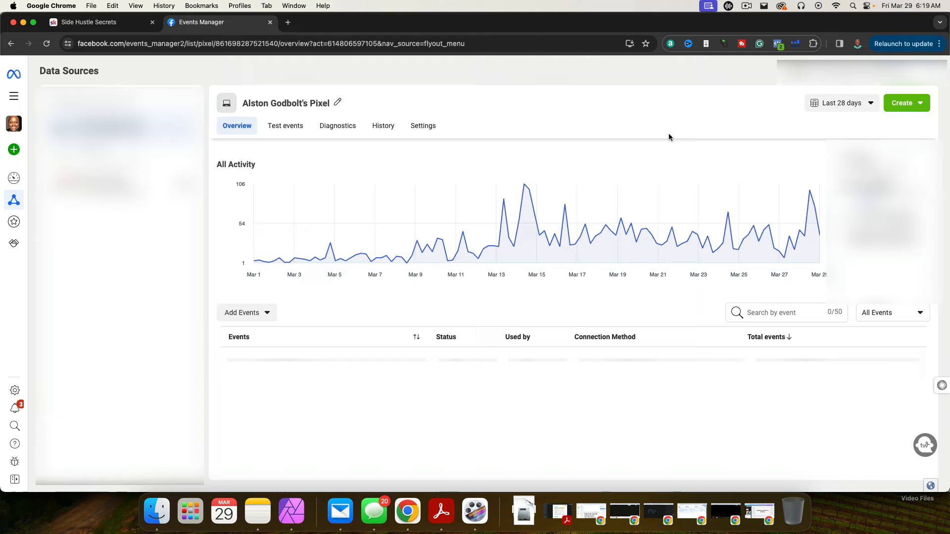
pyautogui.moveTo(890, 178)
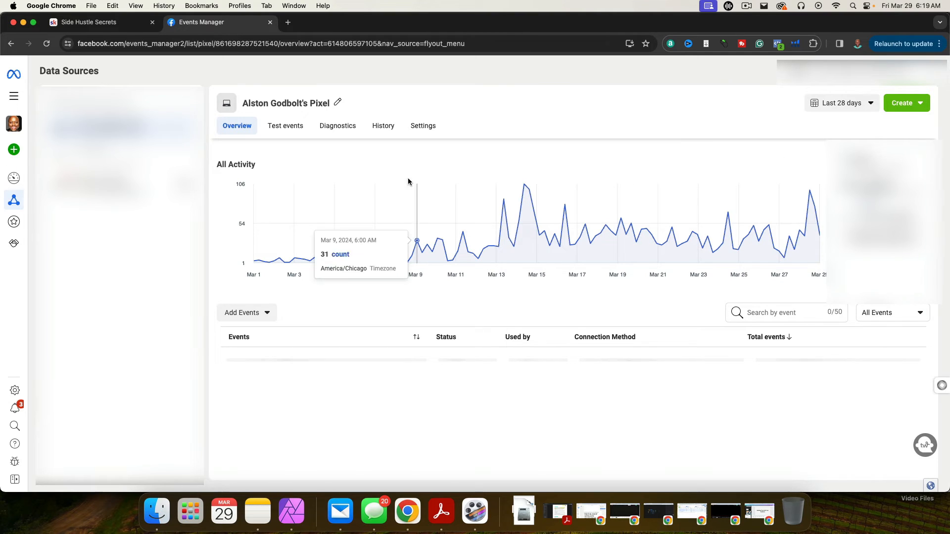
pyautogui.moveTo(94, 22)
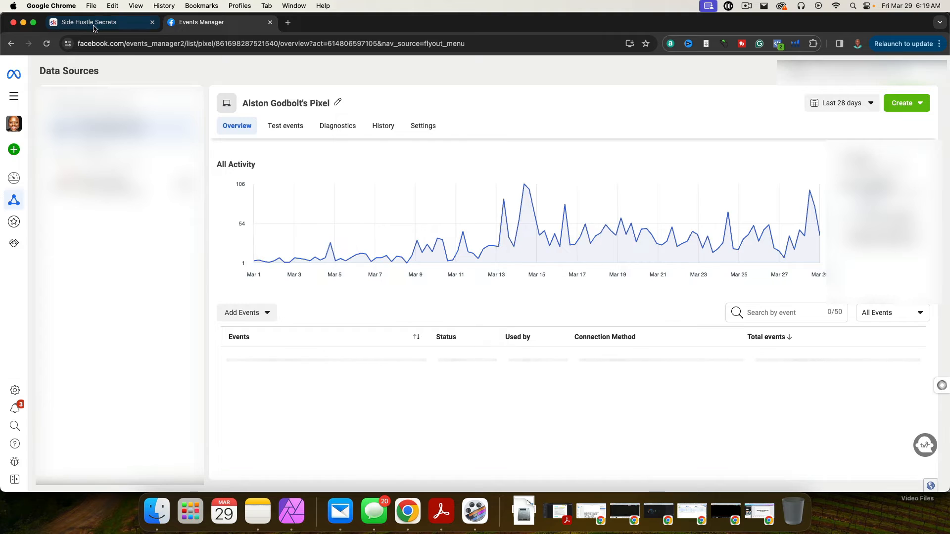
pyautogui.click(91, 22)
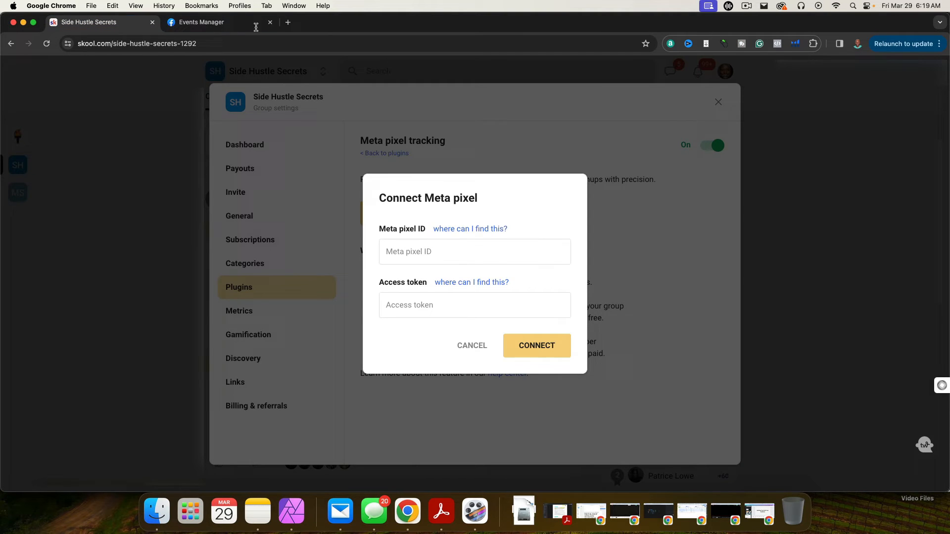
pyautogui.click(202, 22)
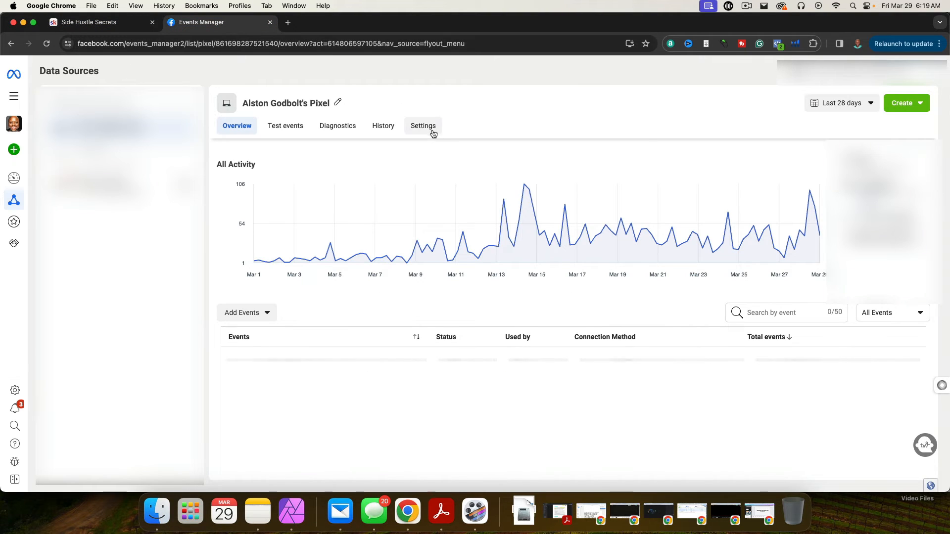
pyautogui.click(423, 125)
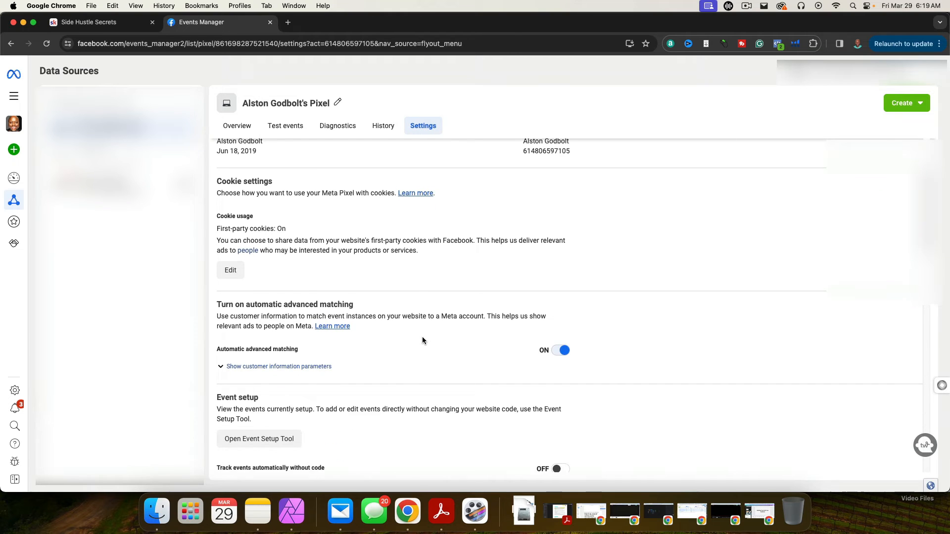
# Scroll down to the Conversions API access-token options, then return to the Skool tab
pyautogui.scroll(-3)
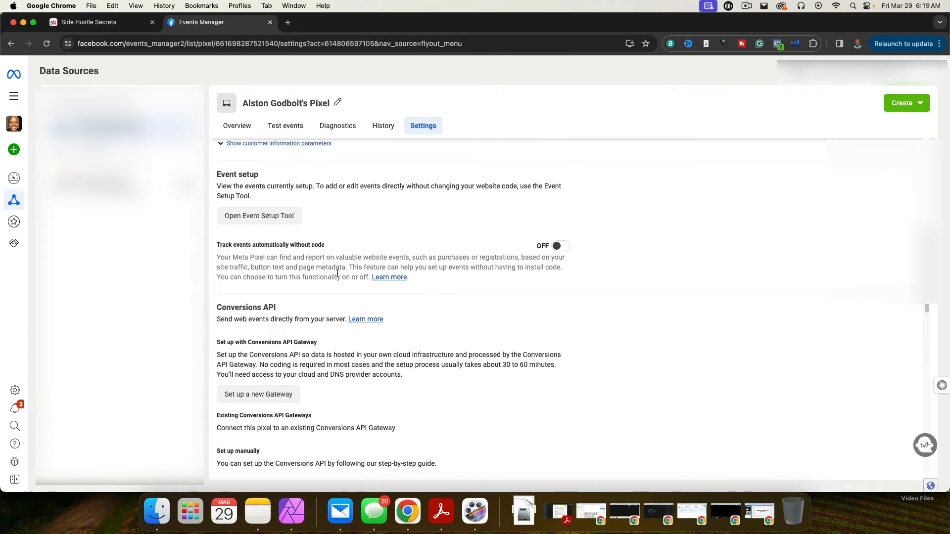
pyautogui.moveTo(259, 189)
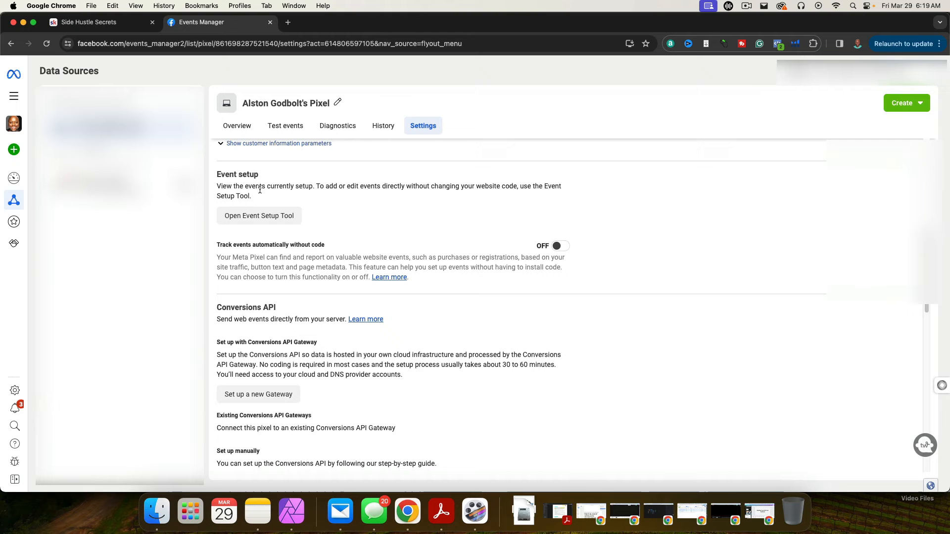
pyautogui.scroll(-3)
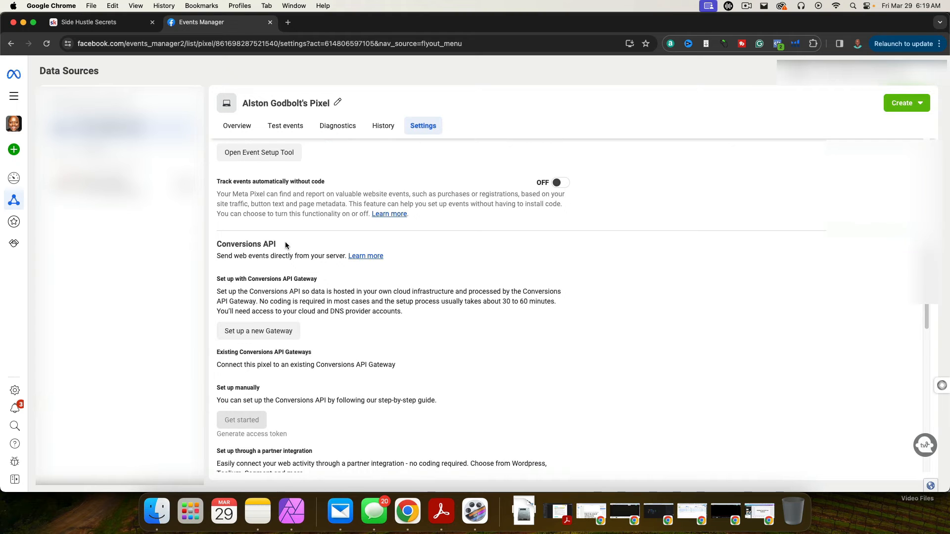
pyautogui.scroll(-3)
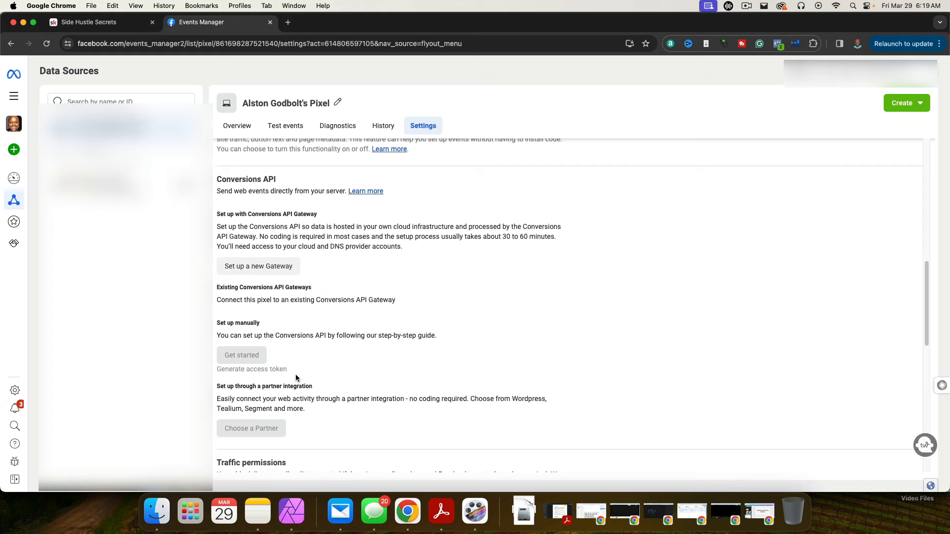
pyautogui.click(91, 22)
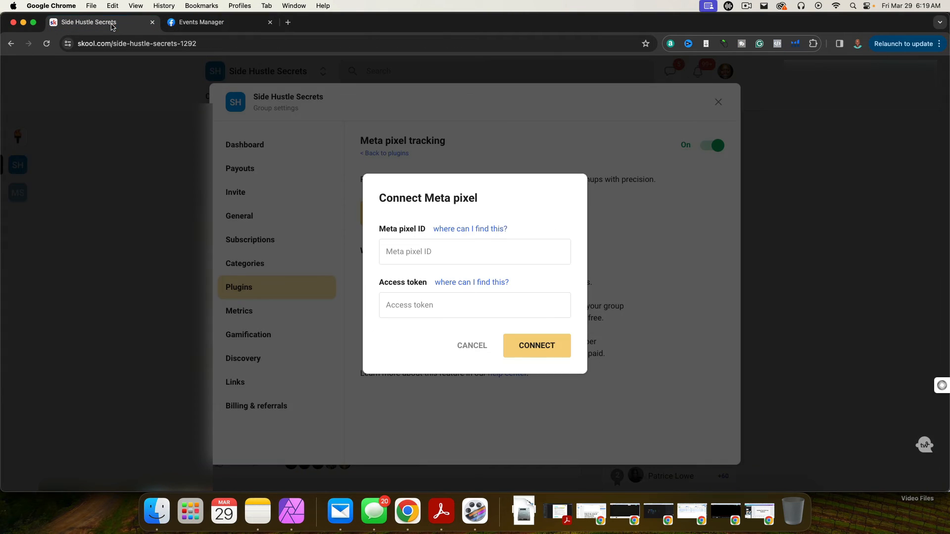
pyautogui.moveTo(499, 365)
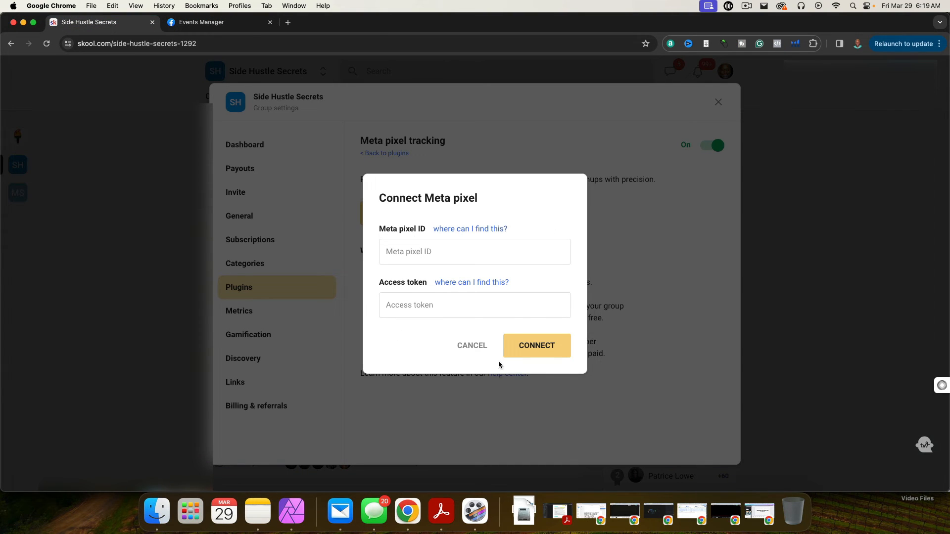
# Cancel the Connect Meta pixel dialog to return to the tracking plugin page
pyautogui.click(472, 345)
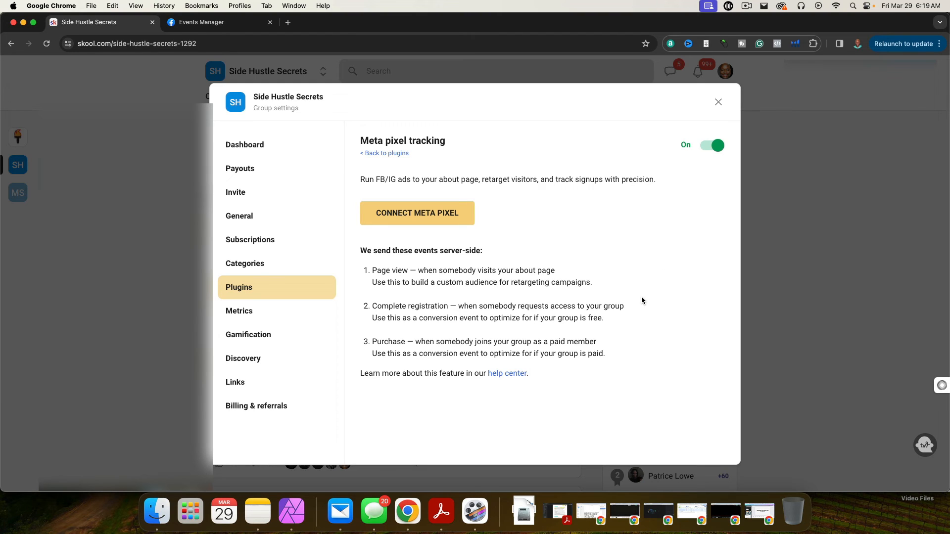